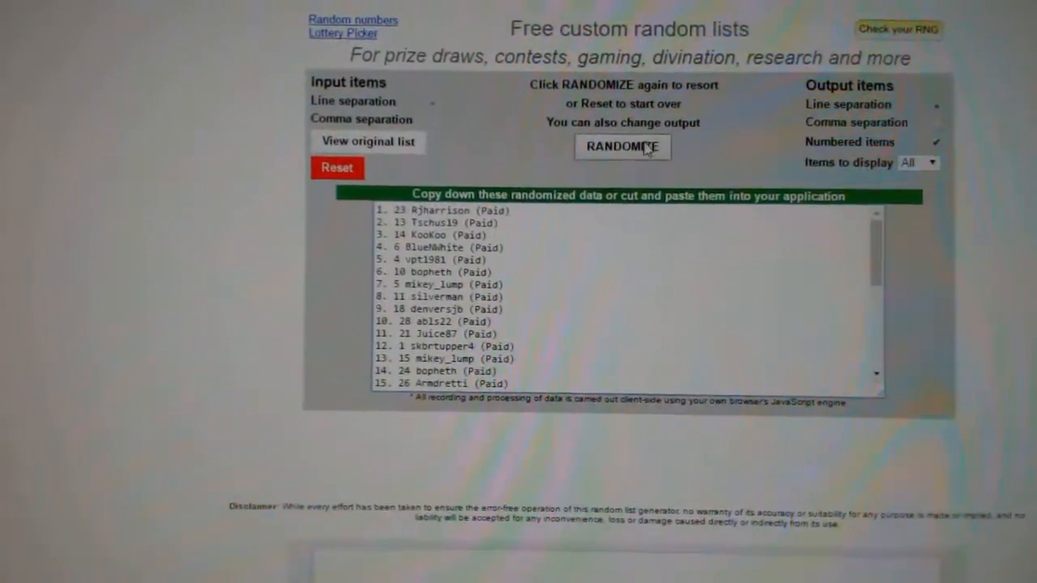
- Randomize the participant list into a new shuffled order and review the results
left_click(622, 146)
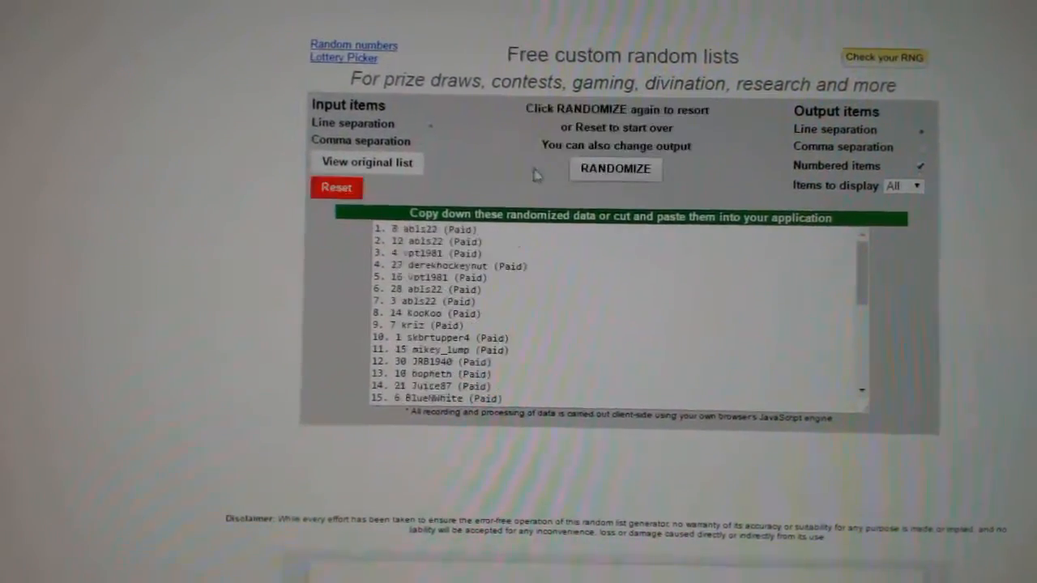
scroll("down", 3)
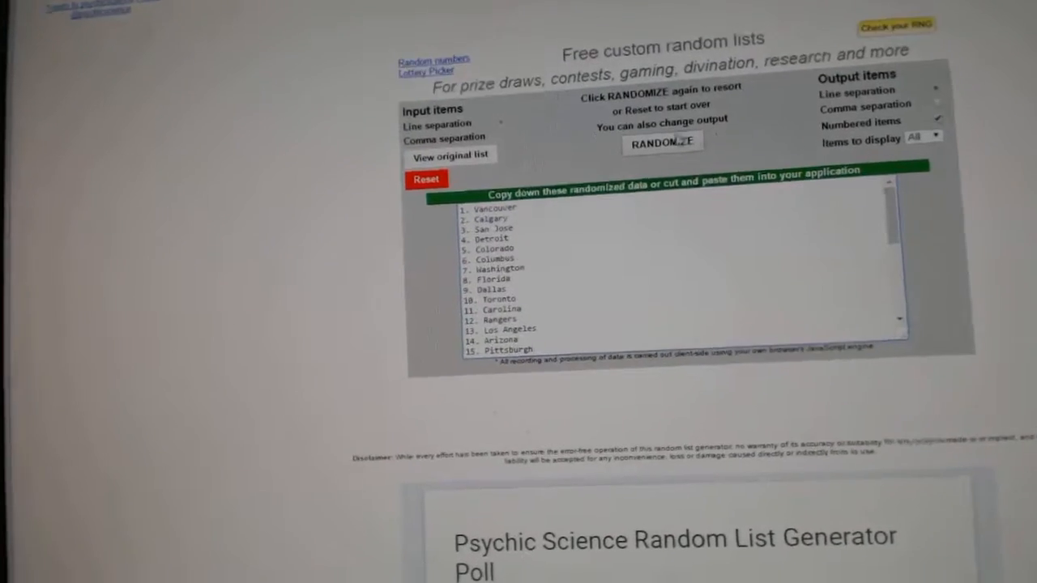
- Randomize the team names twice to get a fresh shuffled order
left_click(661, 143)
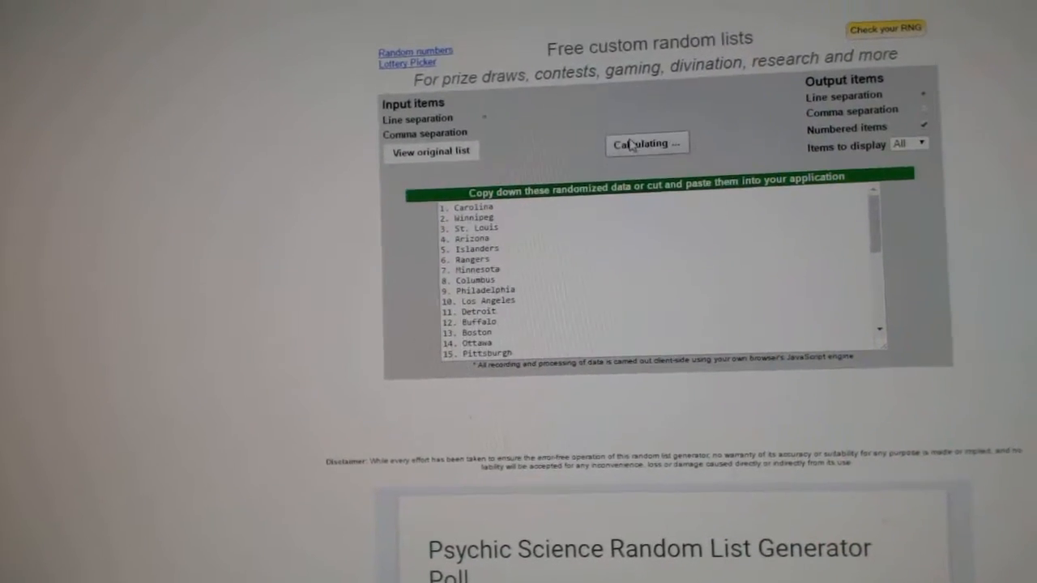
left_click(648, 143)
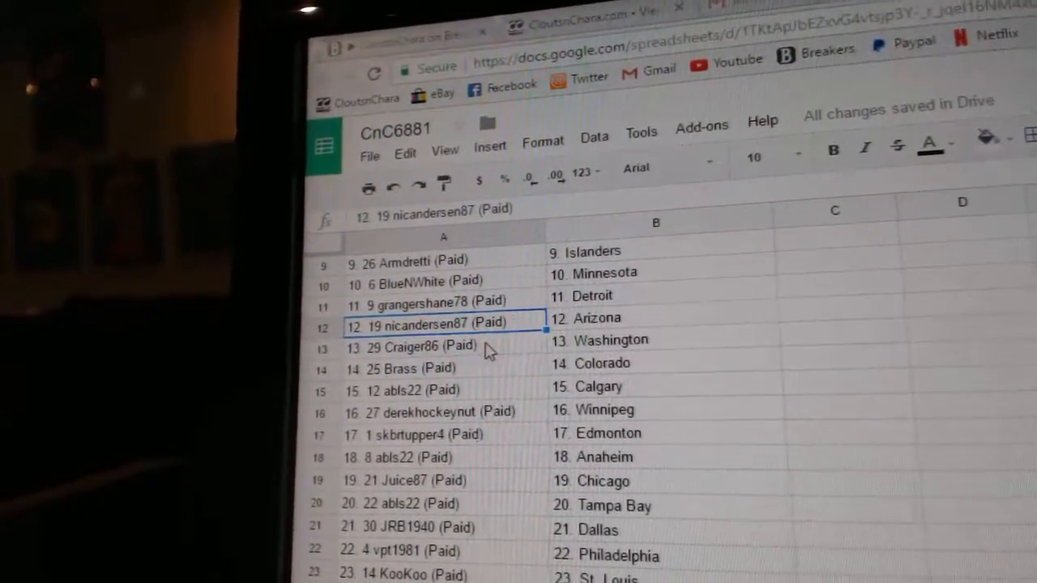
left_click(437, 385)
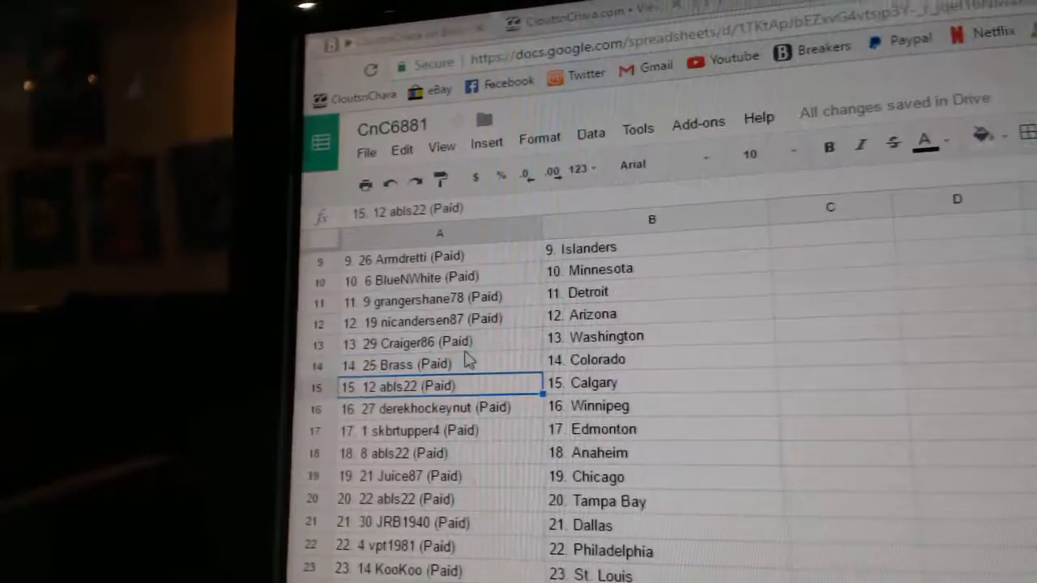
scroll("down", 3)
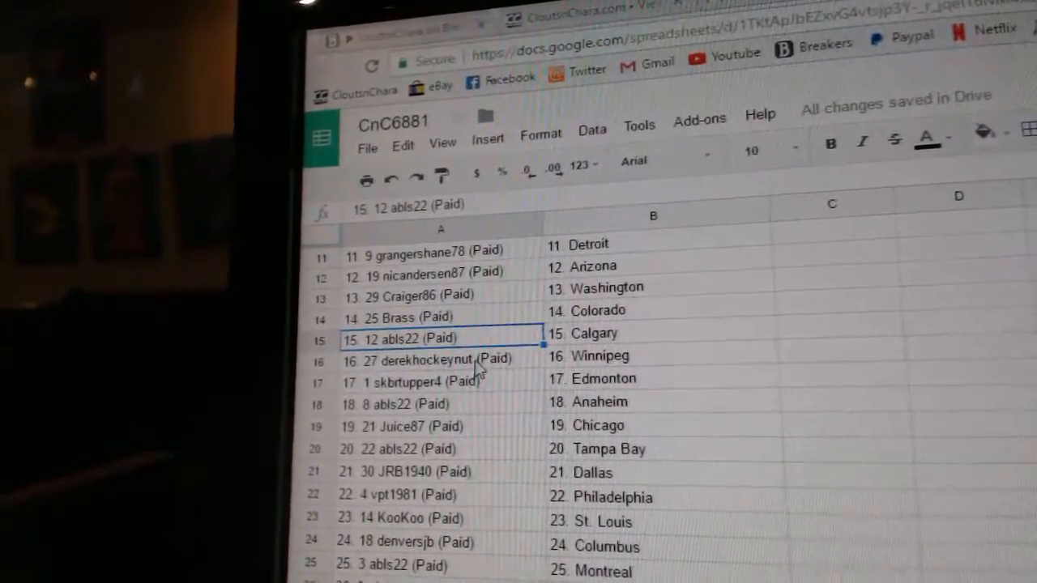